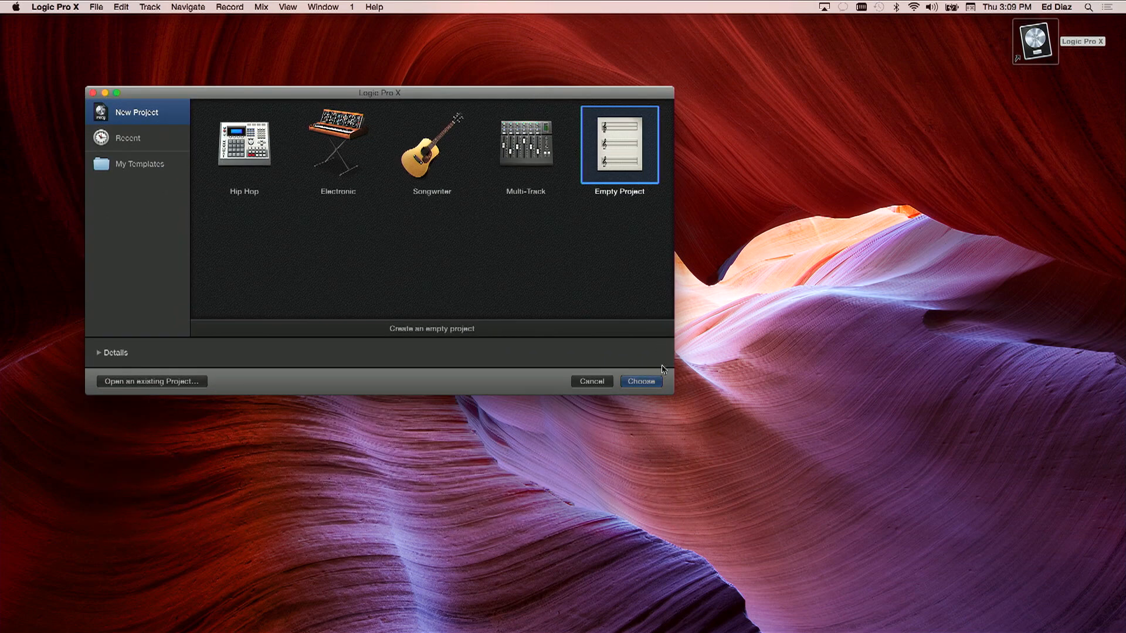
Create a new Empty Project from the project chooser.
left_click(641, 382)
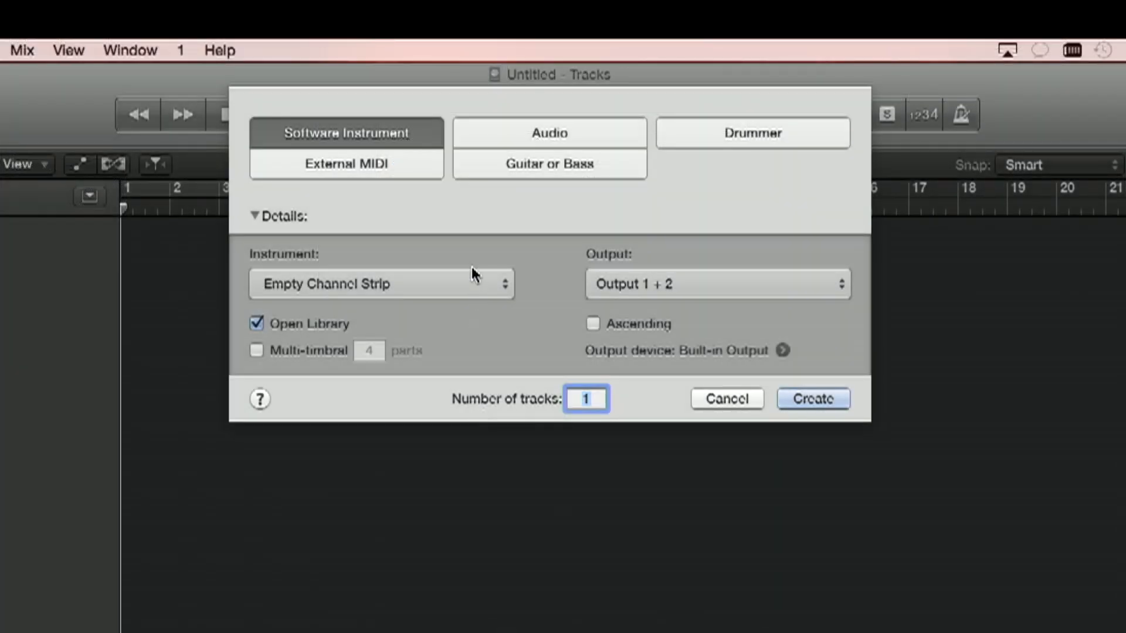
Add four External MIDI tracks, FA-06 08 1 through 4.
left_click(346, 165)
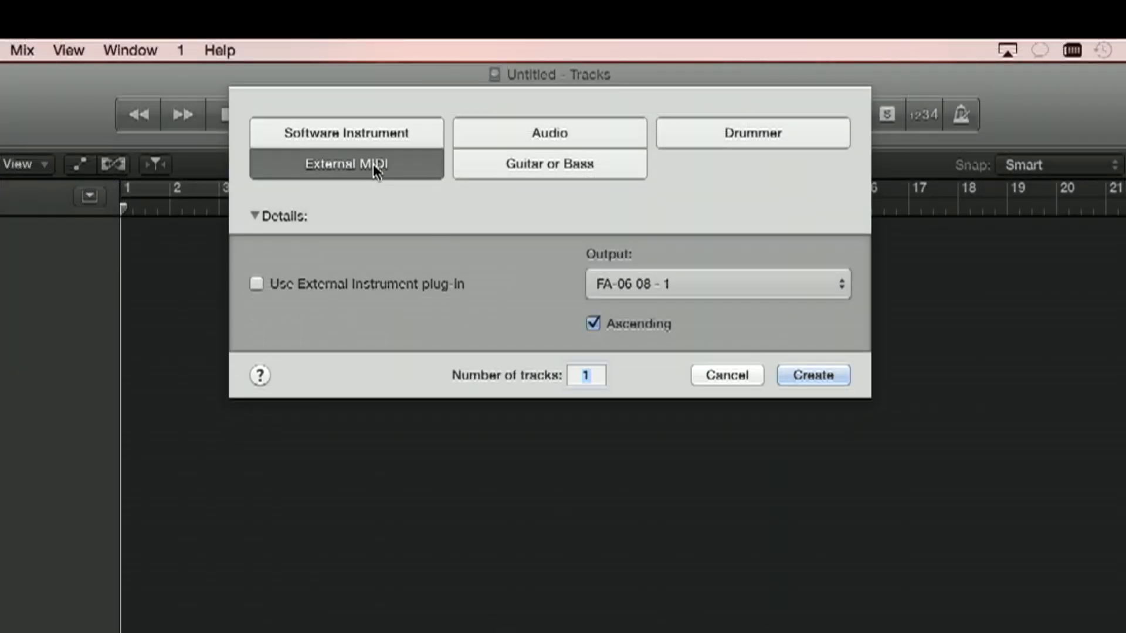
mouse_move(765, 319)
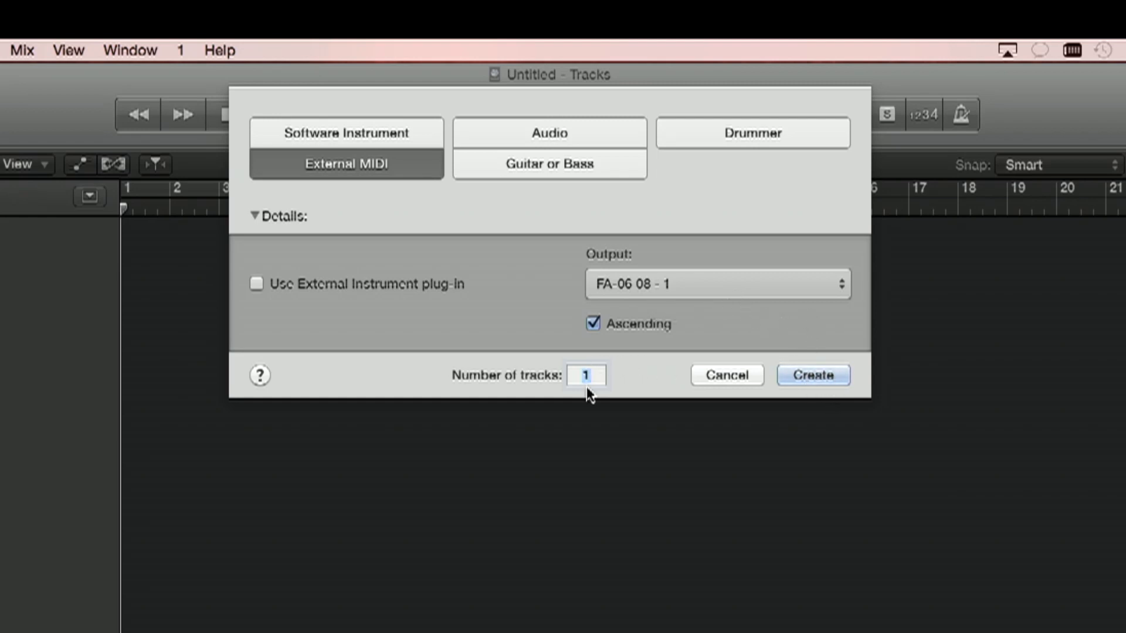
type("4")
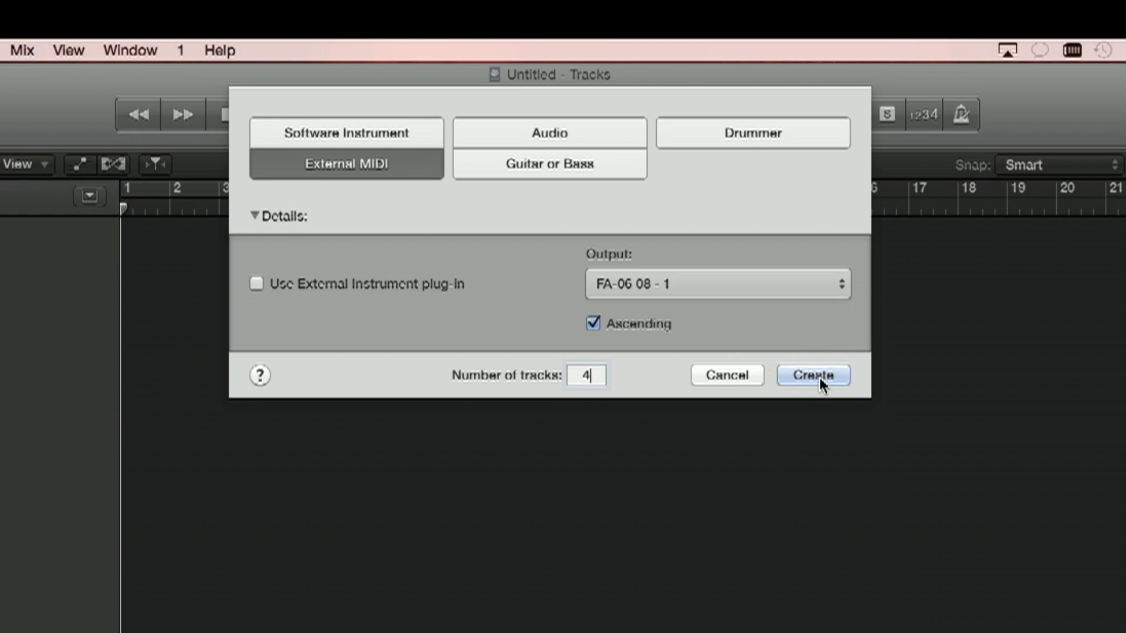
left_click(811, 376)
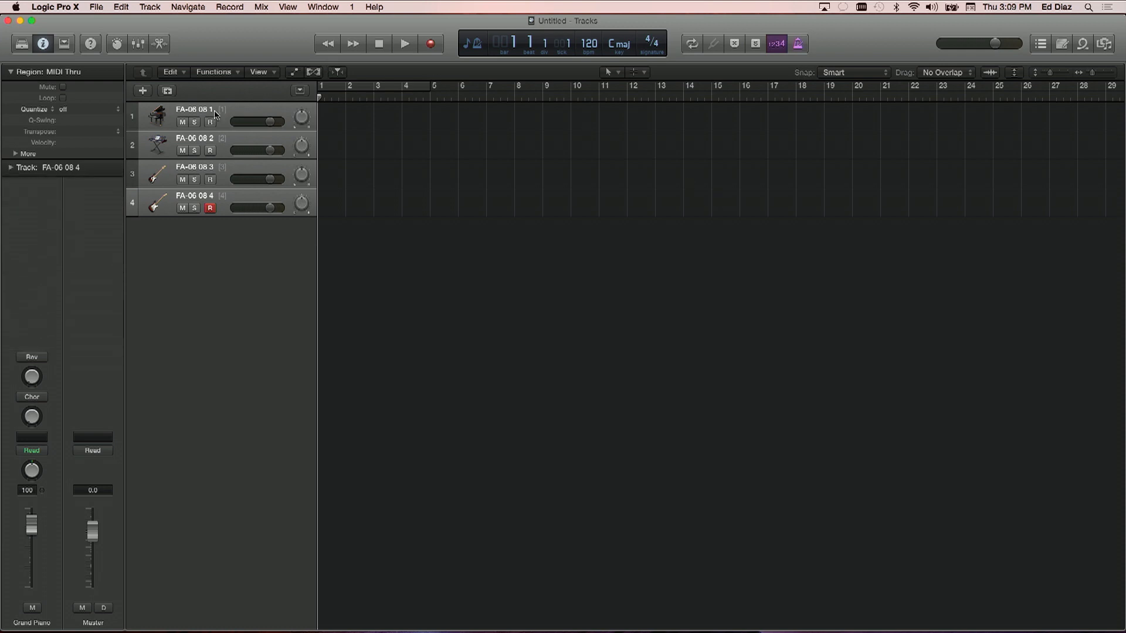
Set the fourth track to MIDI channel 10 in the Track inspector, making it the FA-06 08 10 drum track.
left_click(194, 115)
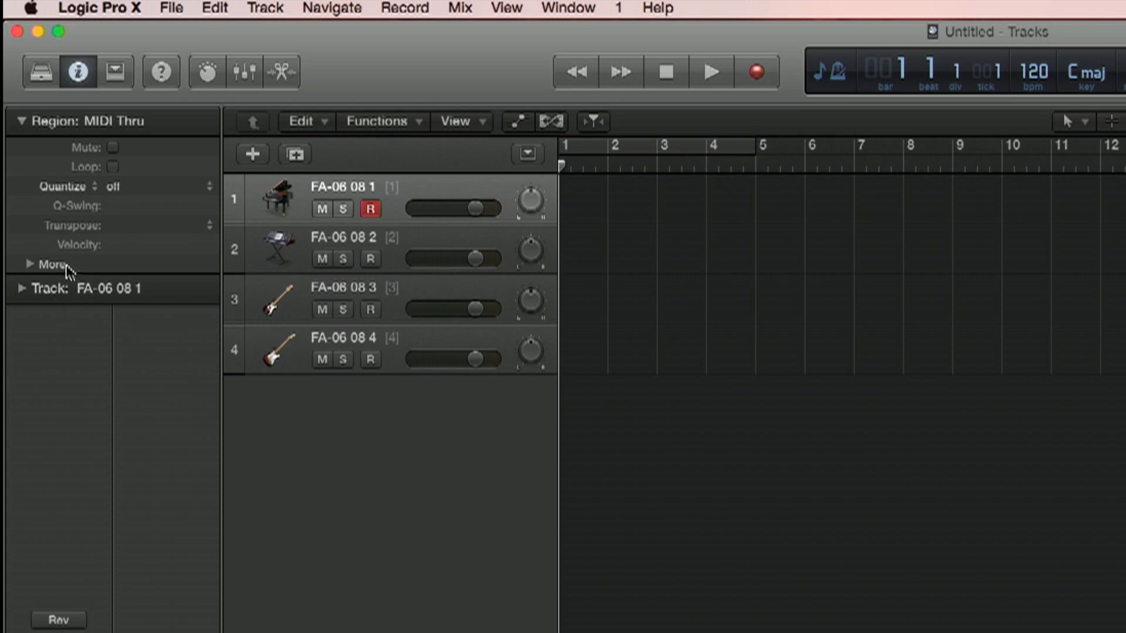
left_click(21, 289)
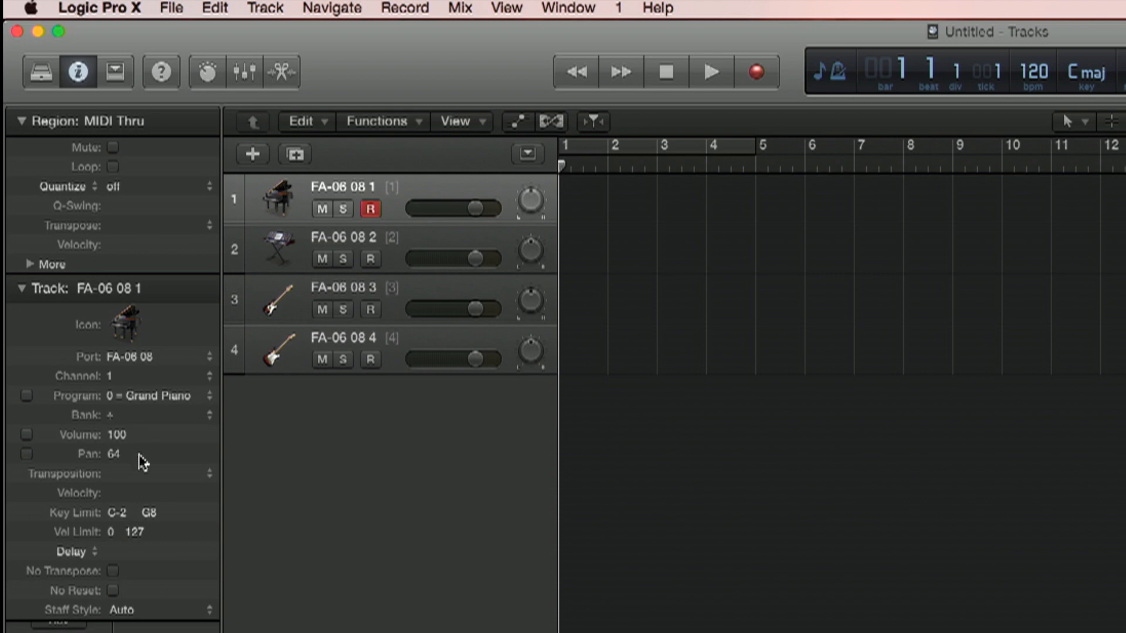
mouse_move(145, 401)
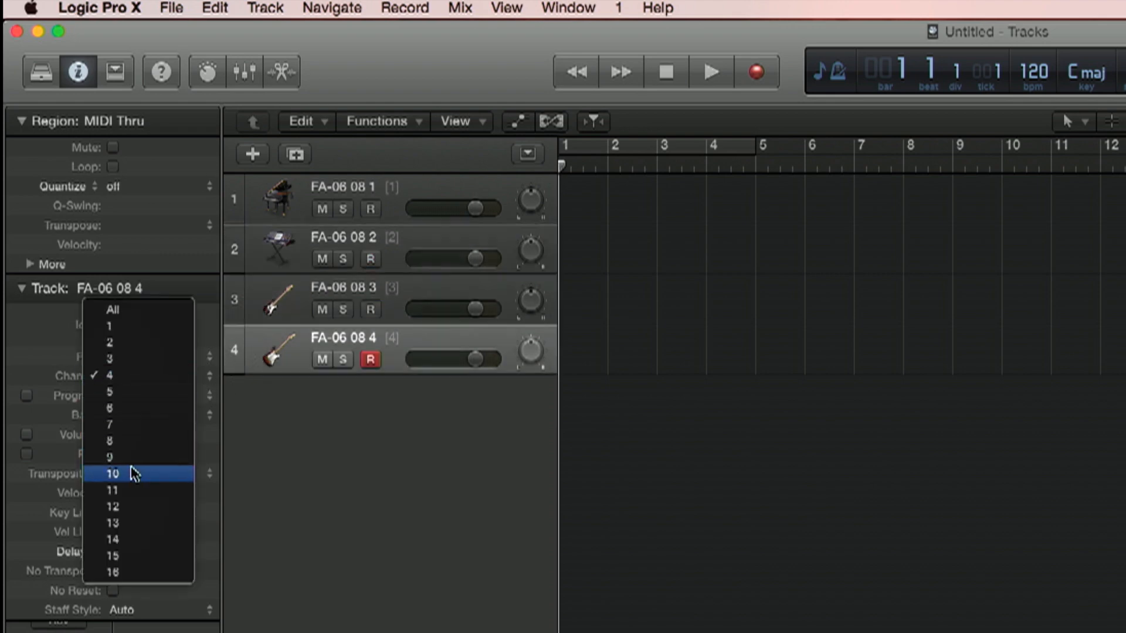
left_click(112, 474)
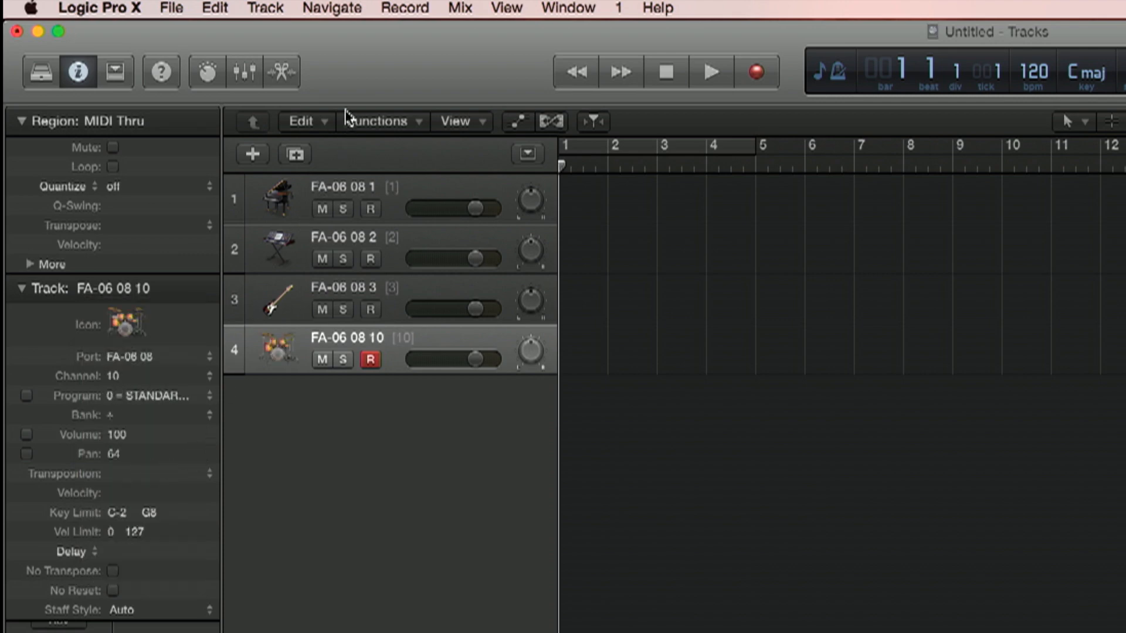
left_click(97, 9)
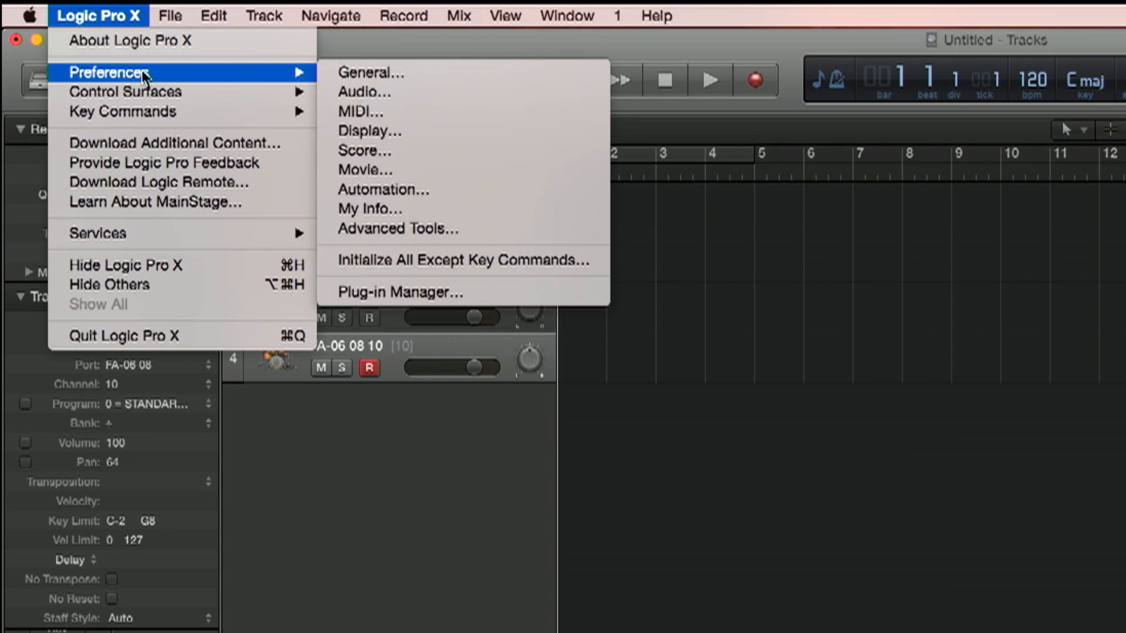
mouse_move(365, 94)
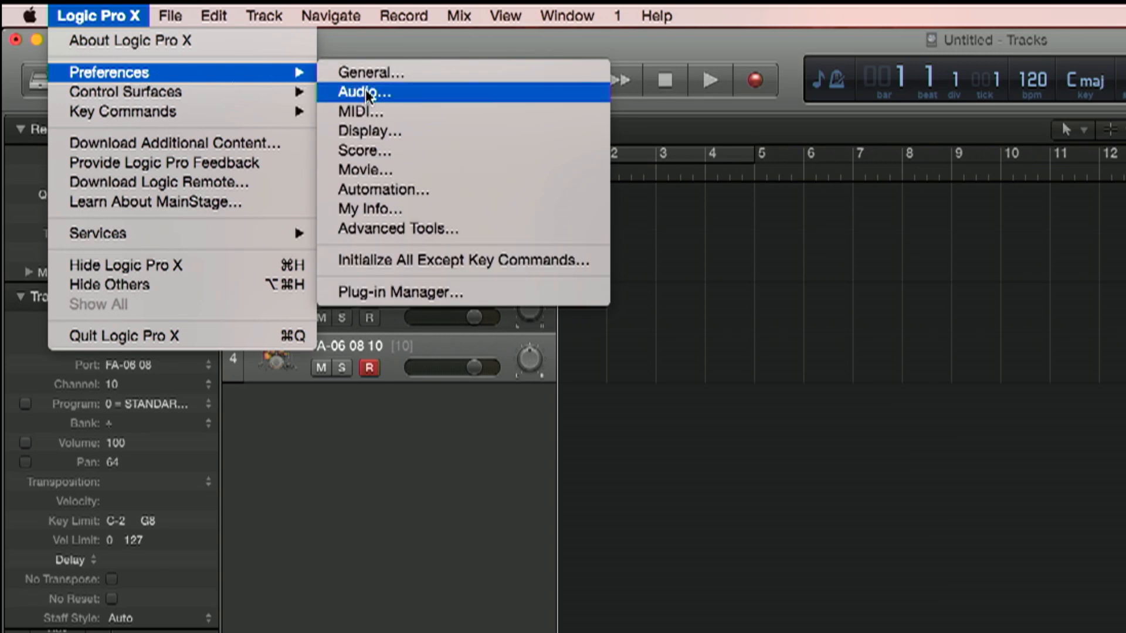
Set the audio Output Device to FA-06 08 44.1kHz, then move to MIDI preferences.
left_click(366, 91)
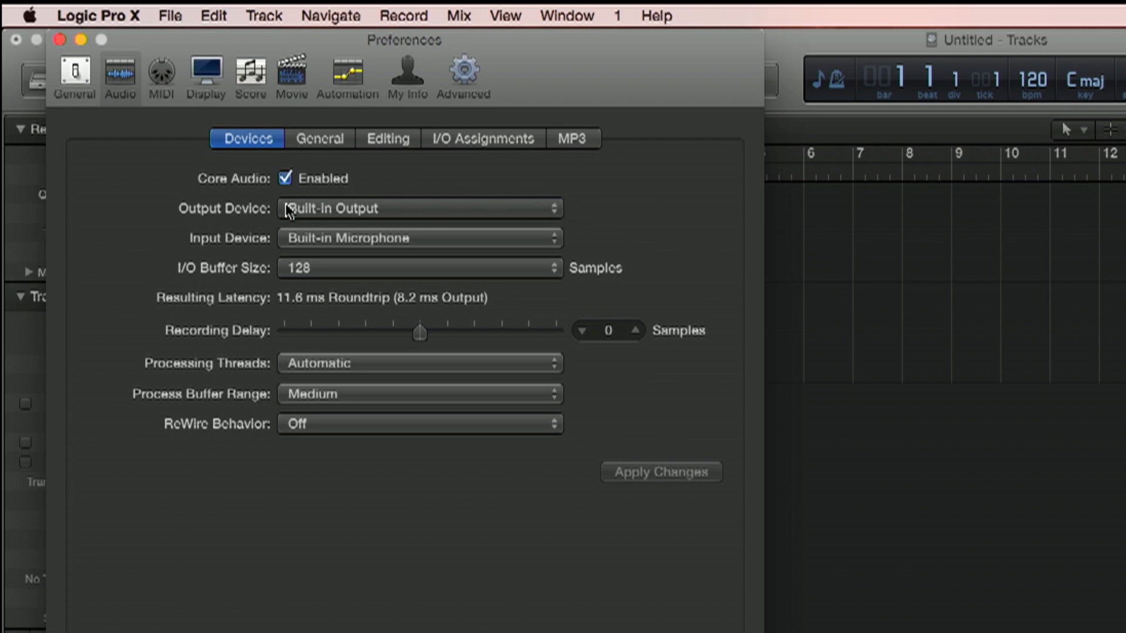
left_click(419, 208)
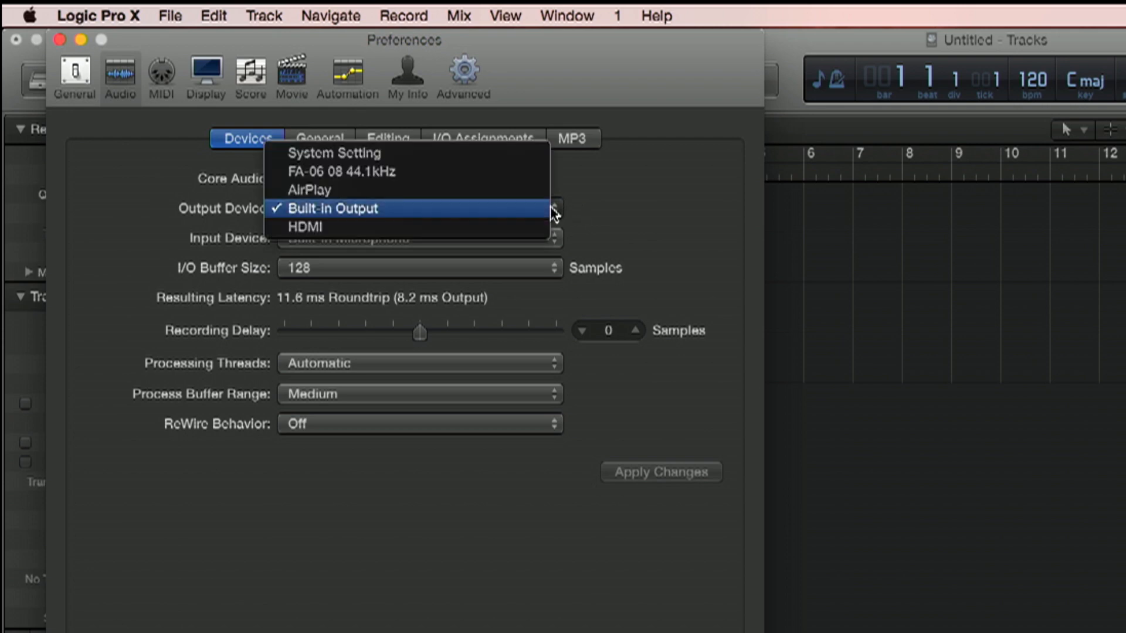
left_click(340, 171)
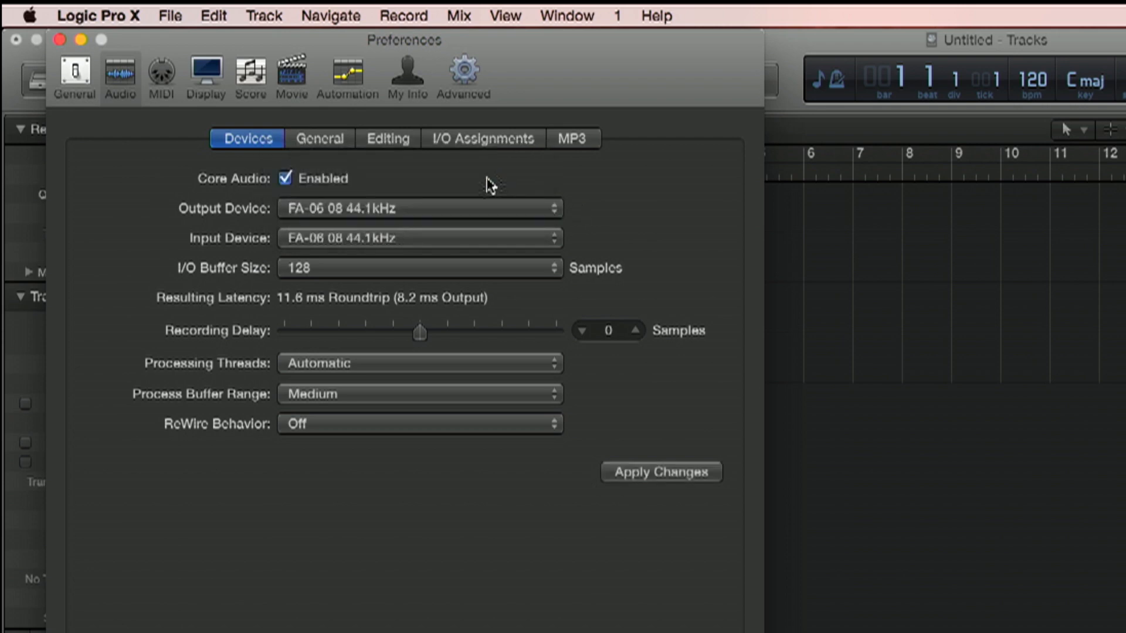
mouse_move(427, 247)
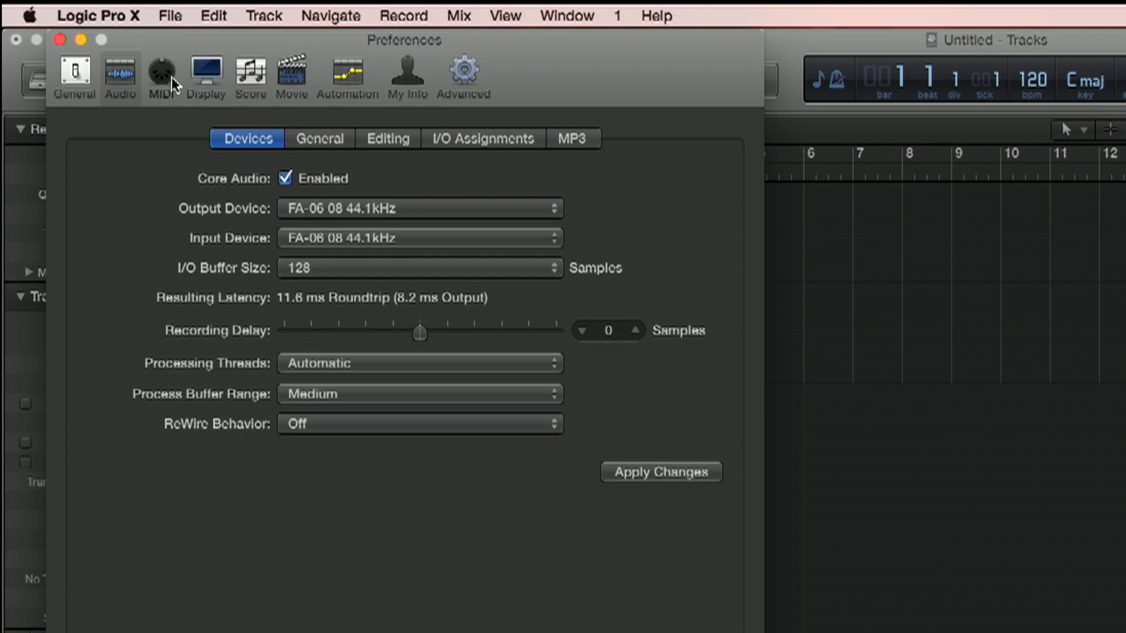
left_click(162, 71)
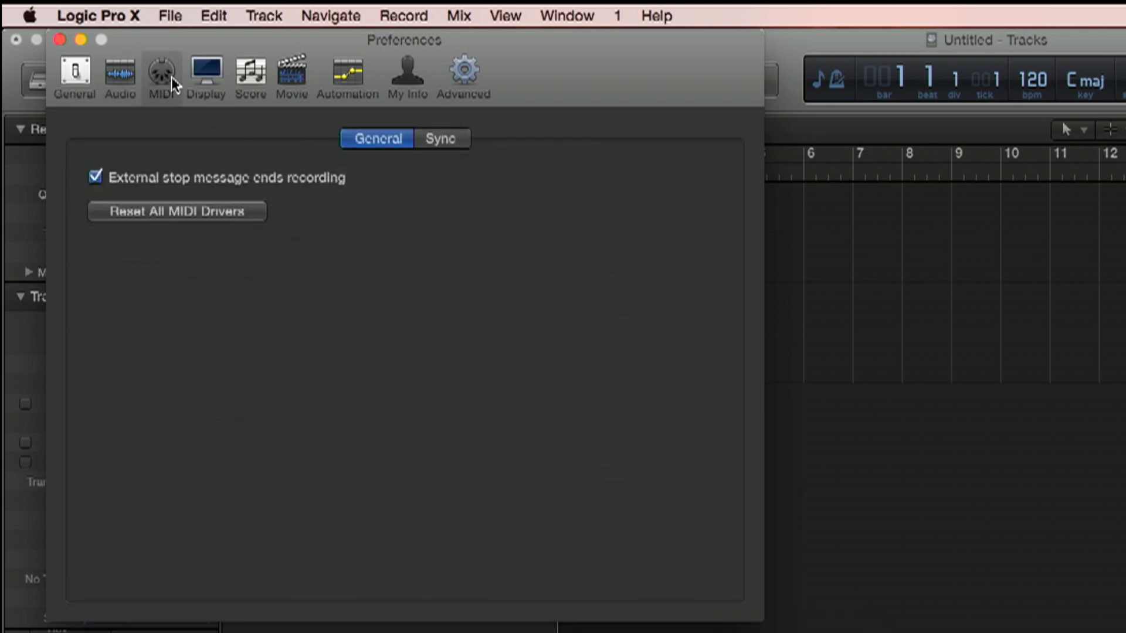
mouse_move(65, 40)
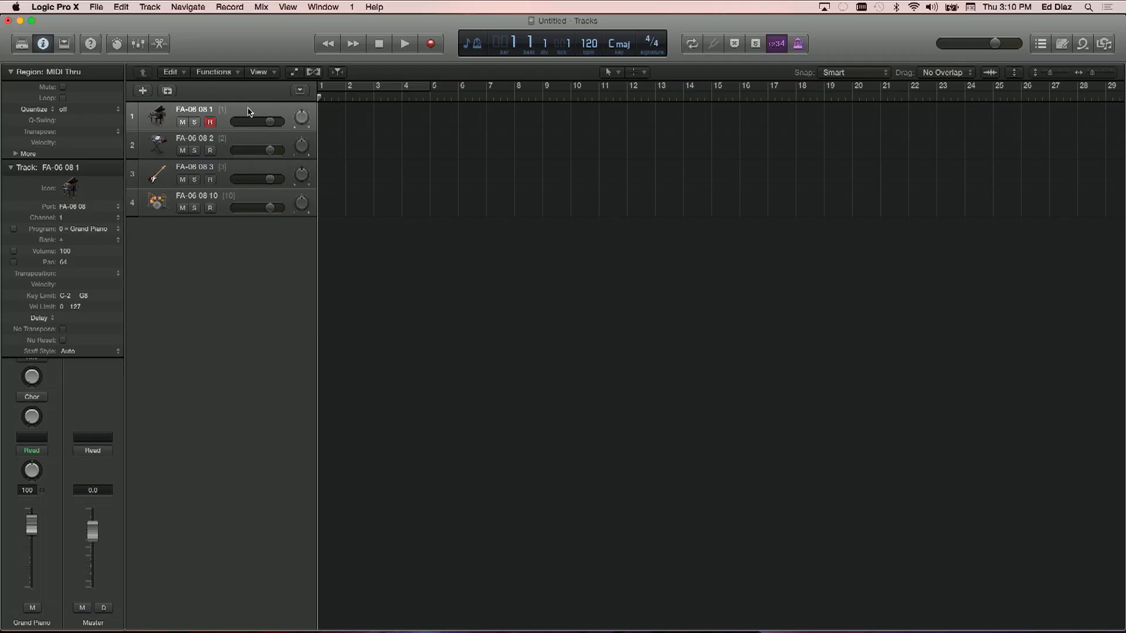
mouse_move(246, 115)
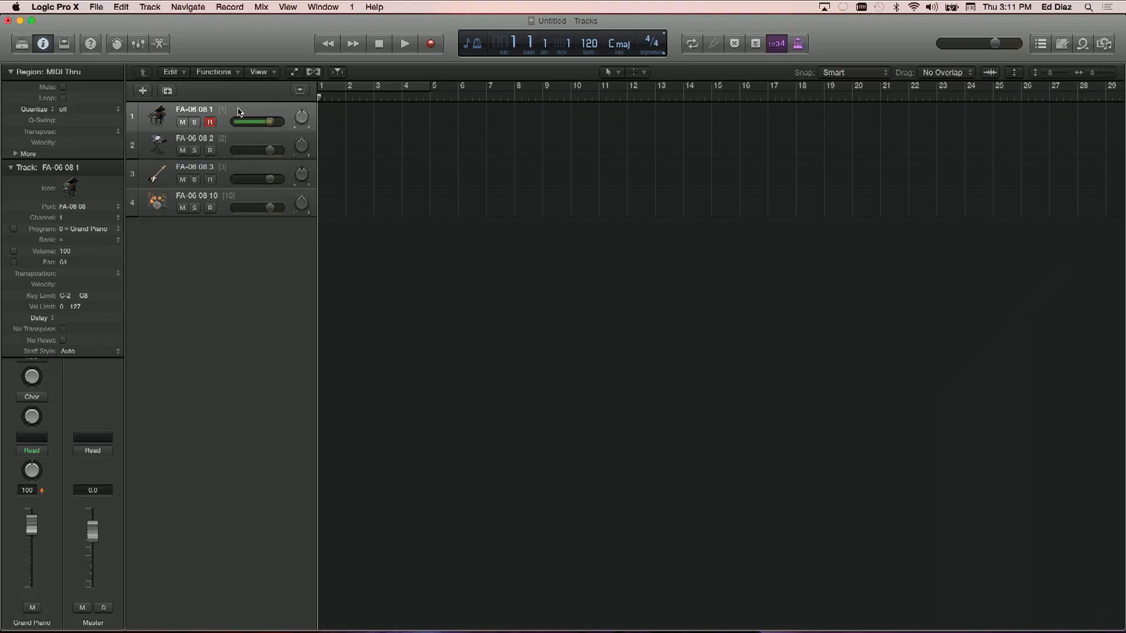
Check each track's channel and program in turn, ending on the channel 10 drum track, and begin editing the tempo.
left_click(216, 146)
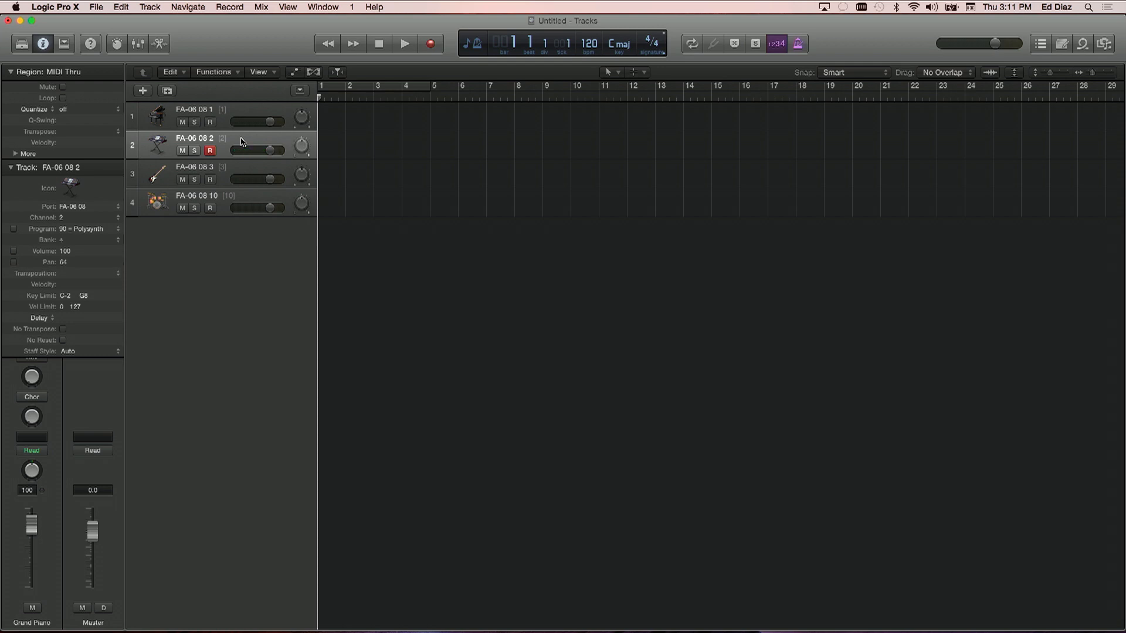
left_click(194, 166)
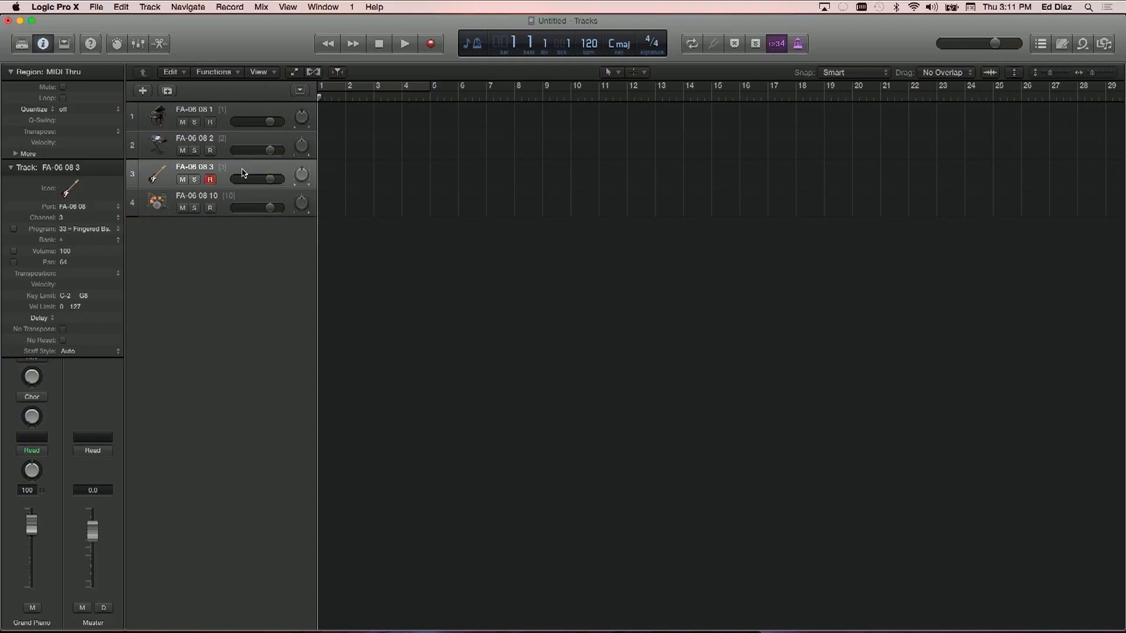
left_click(197, 196)
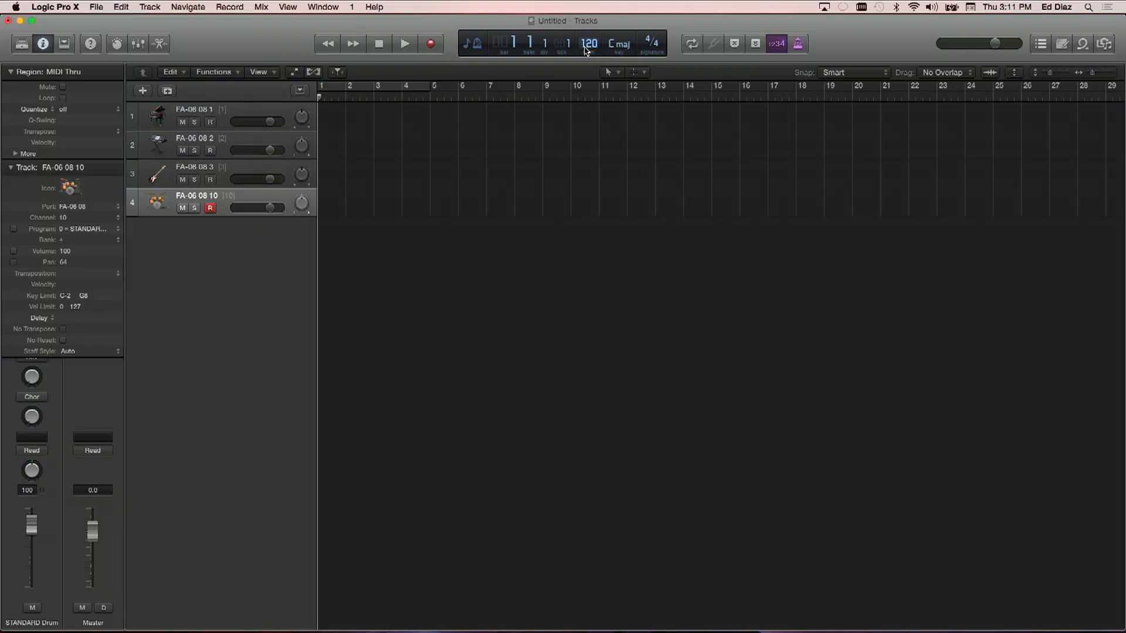
left_click(588, 44)
type("100")
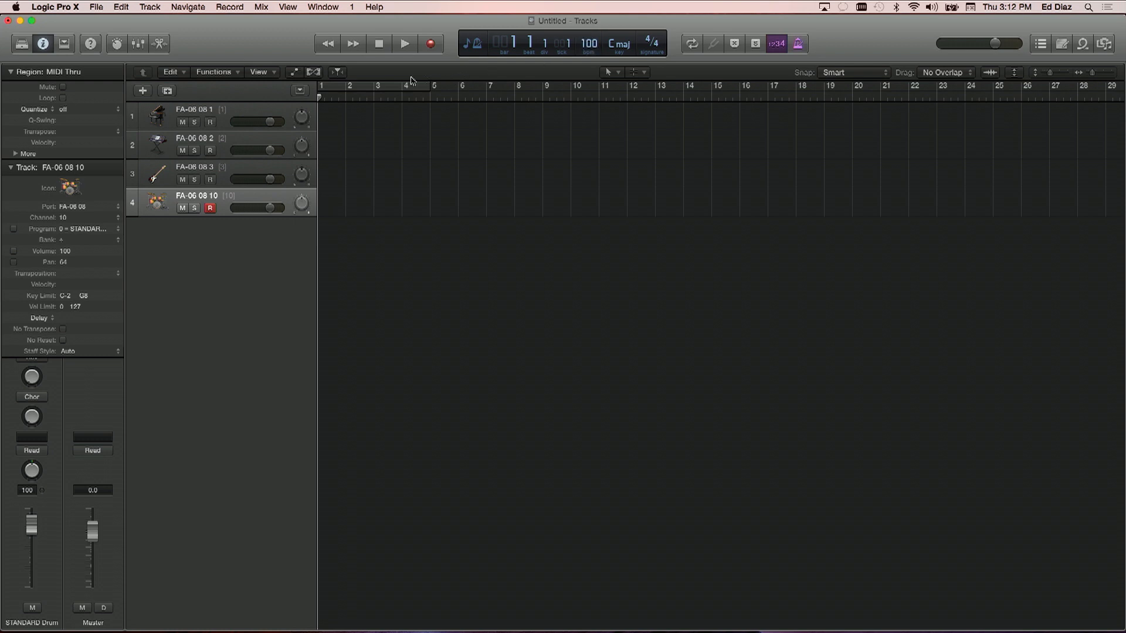
mouse_move(258, 201)
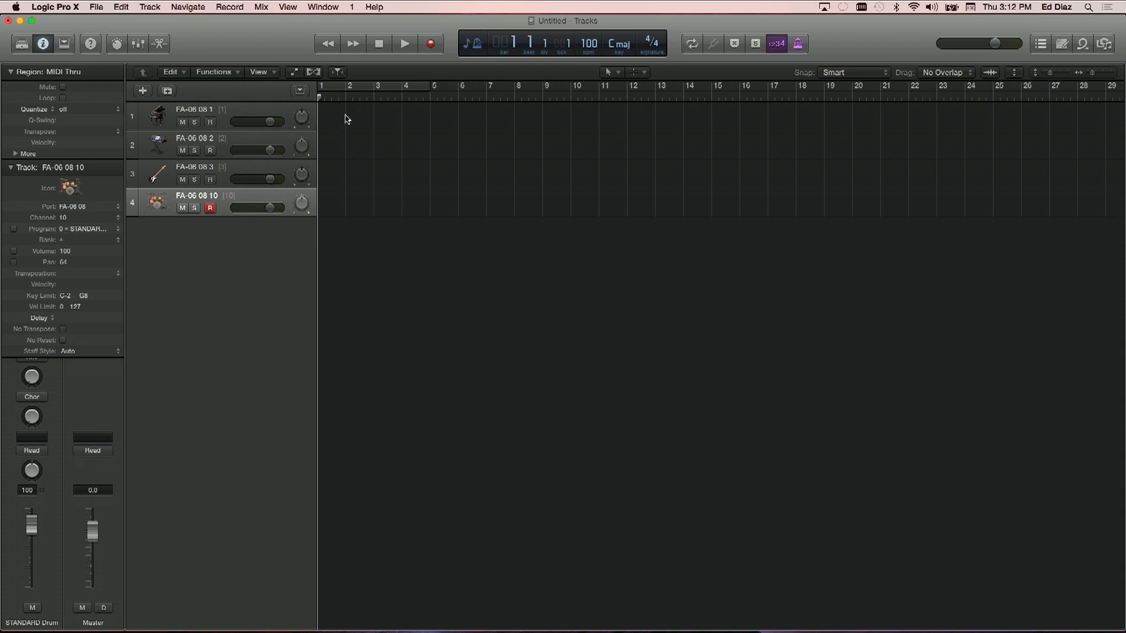
mouse_move(798, 57)
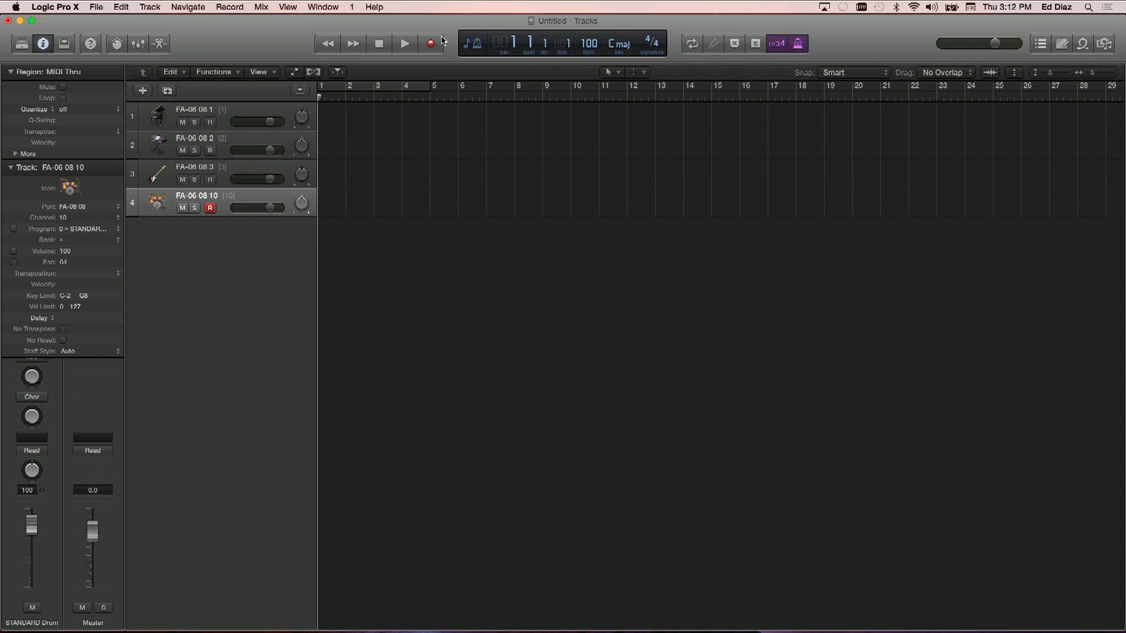
mouse_move(429, 43)
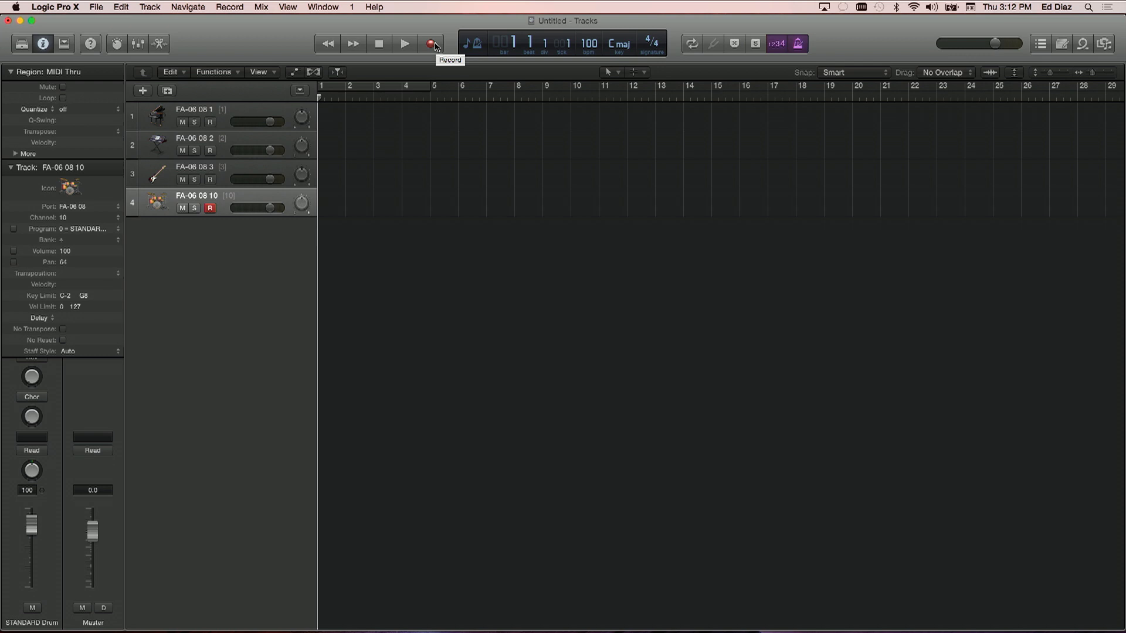
Record a two-bar drum part on the FA-06 08 10 track at tempo 100 and stop.
left_click(430, 43)
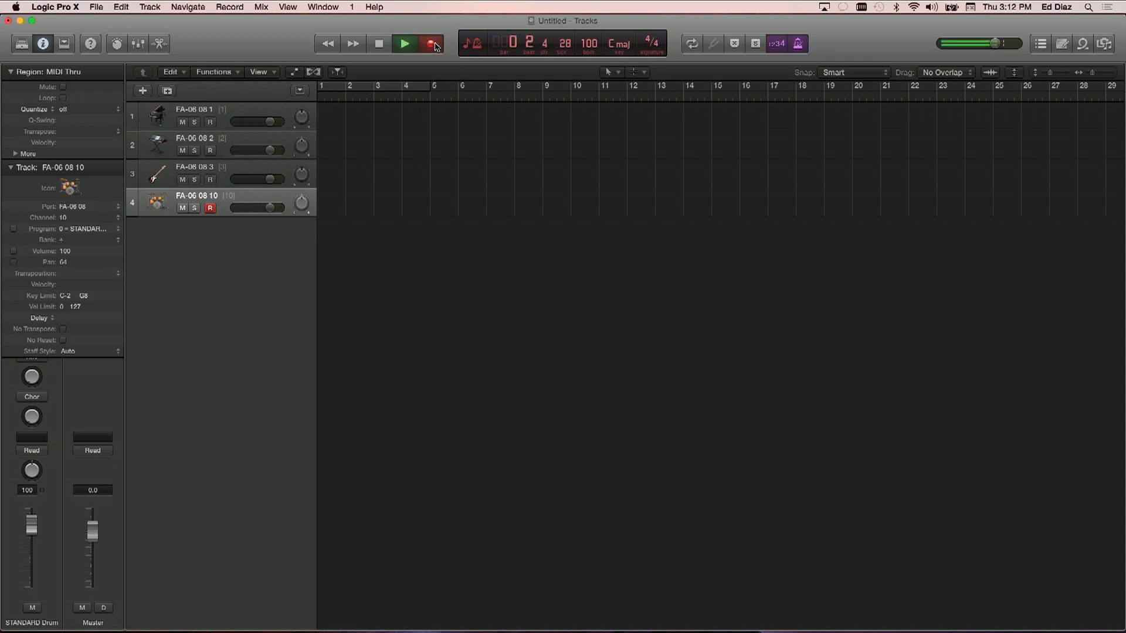
left_click(431, 43)
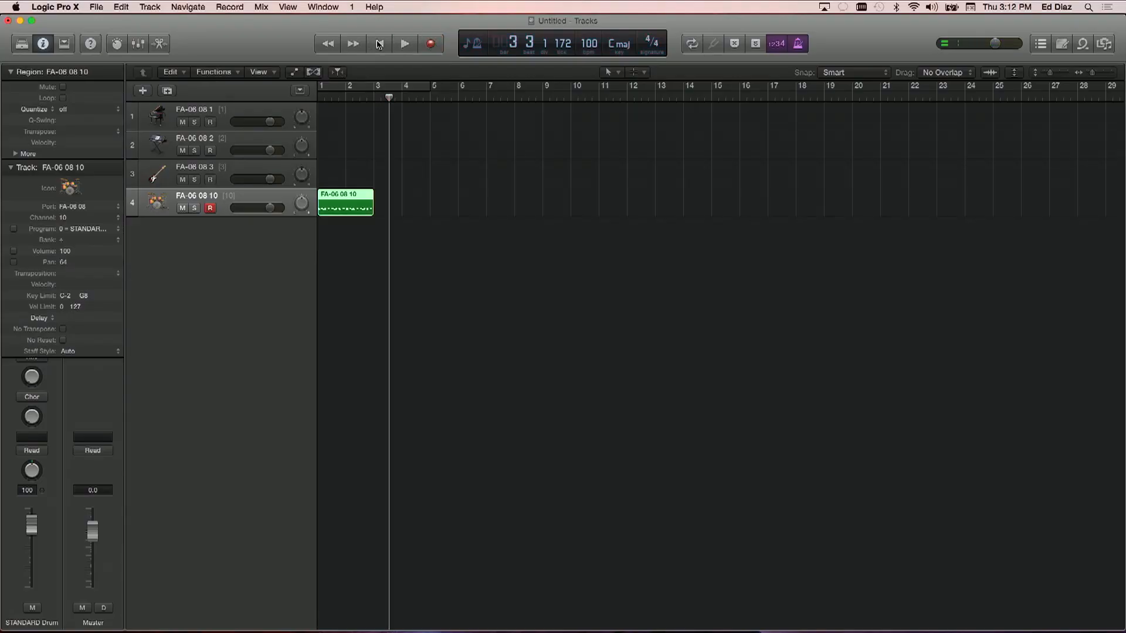
left_click(404, 44)
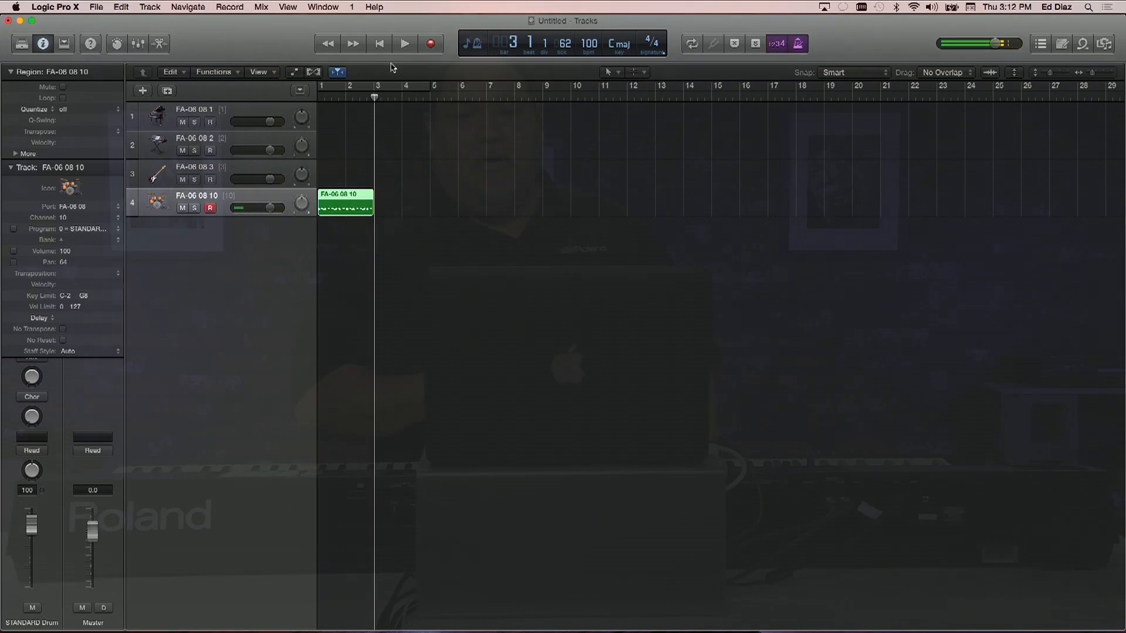
Arm the FA-06 08 2 keyboard track and record its part from bar 1 to bar 3.
left_click(193, 145)
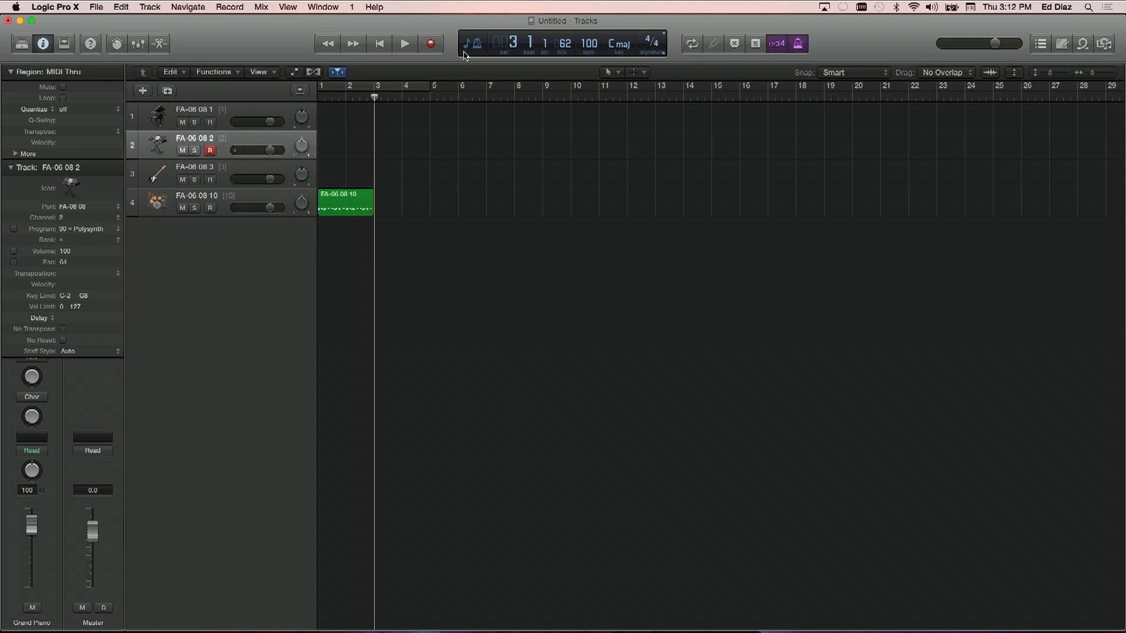
left_click(405, 43)
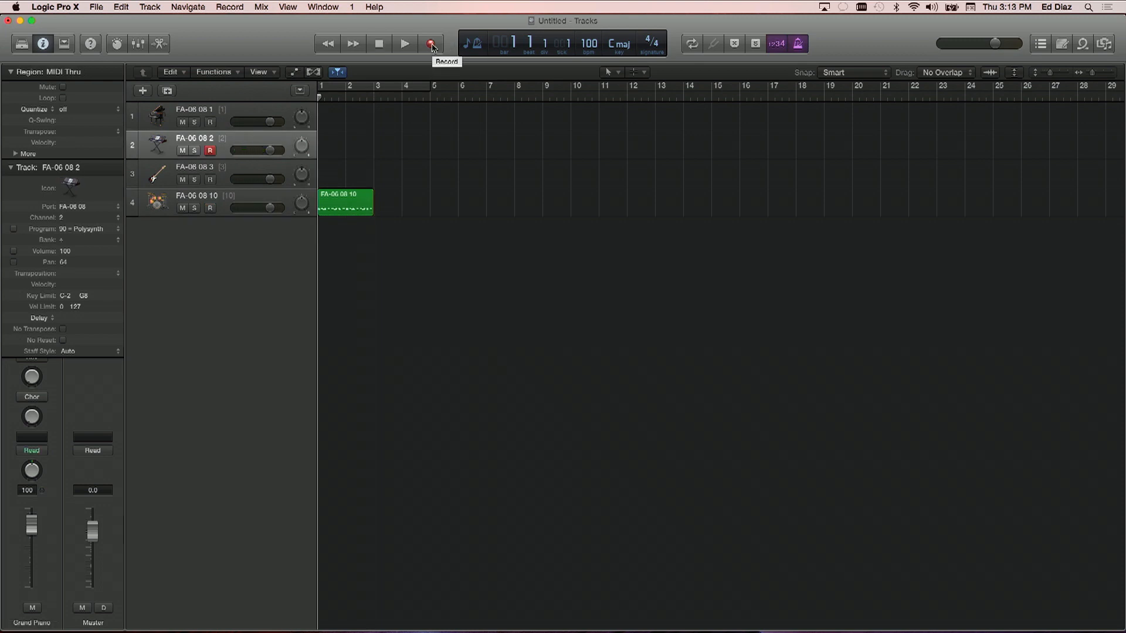
left_click(431, 44)
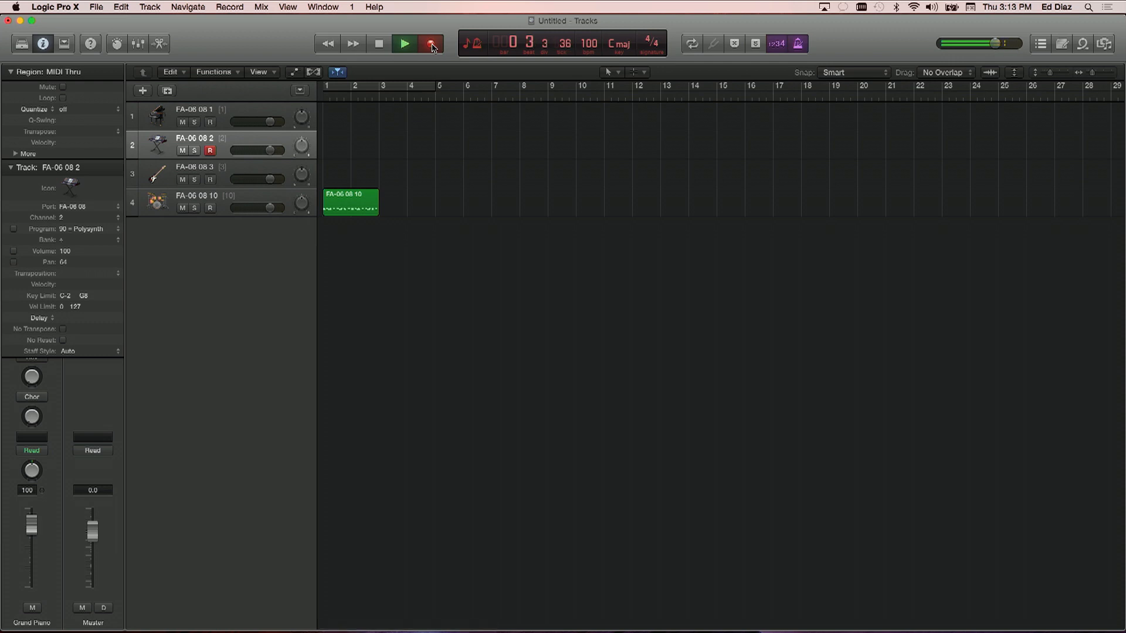
left_click(430, 43)
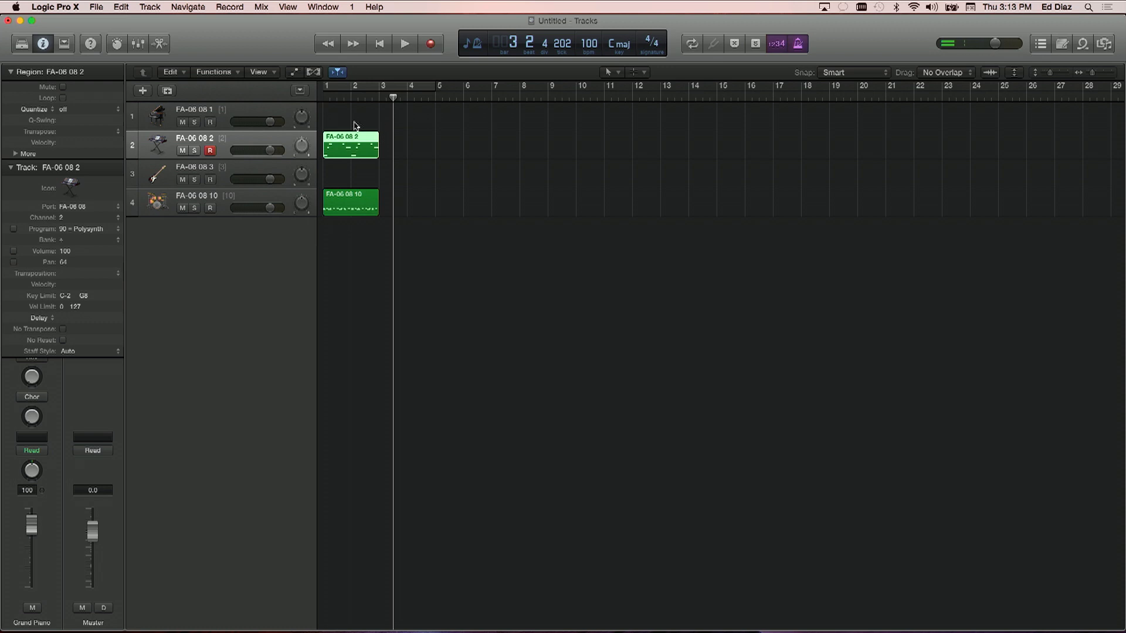
Arm the FA-06 08 3 bass track and start recording the bass part from bar 1.
left_click(194, 173)
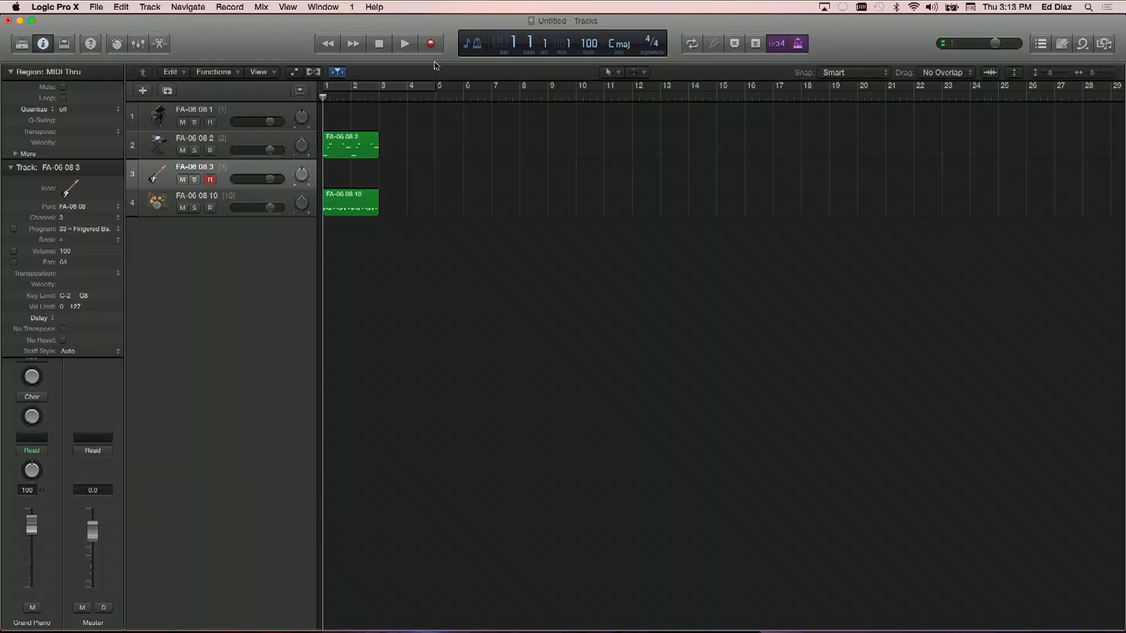
left_click(404, 43)
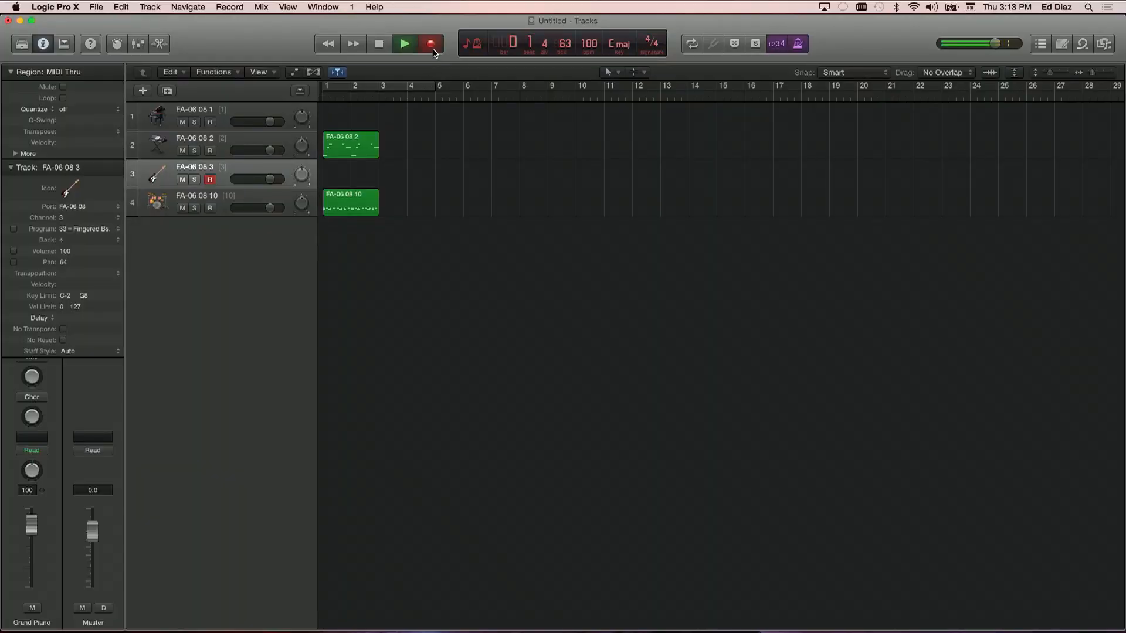
left_click(403, 44)
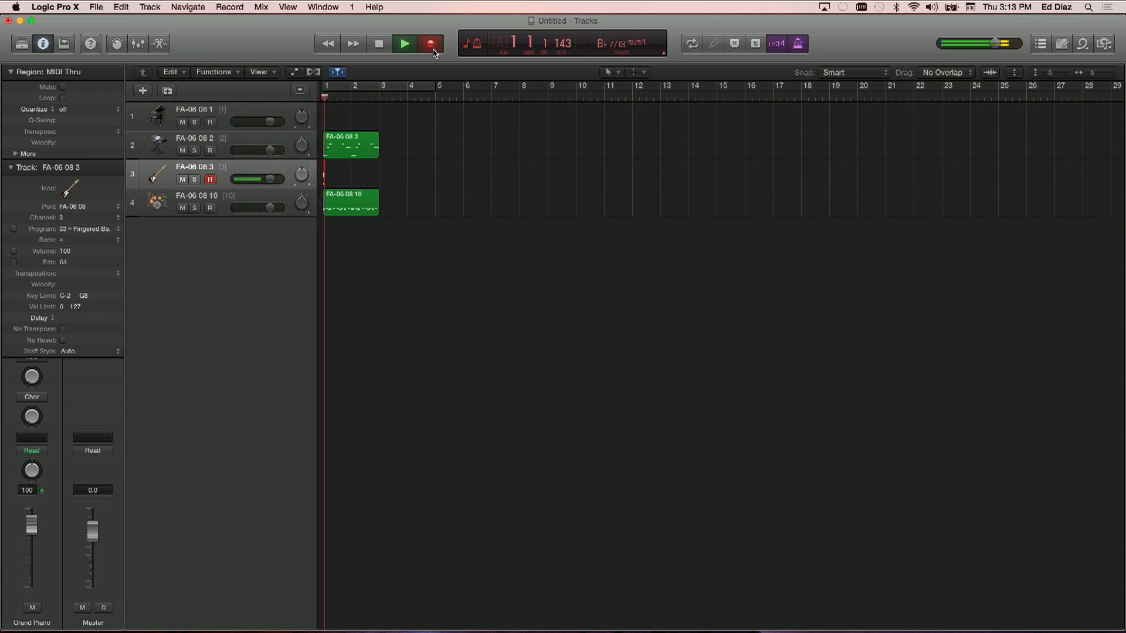
left_click(429, 43)
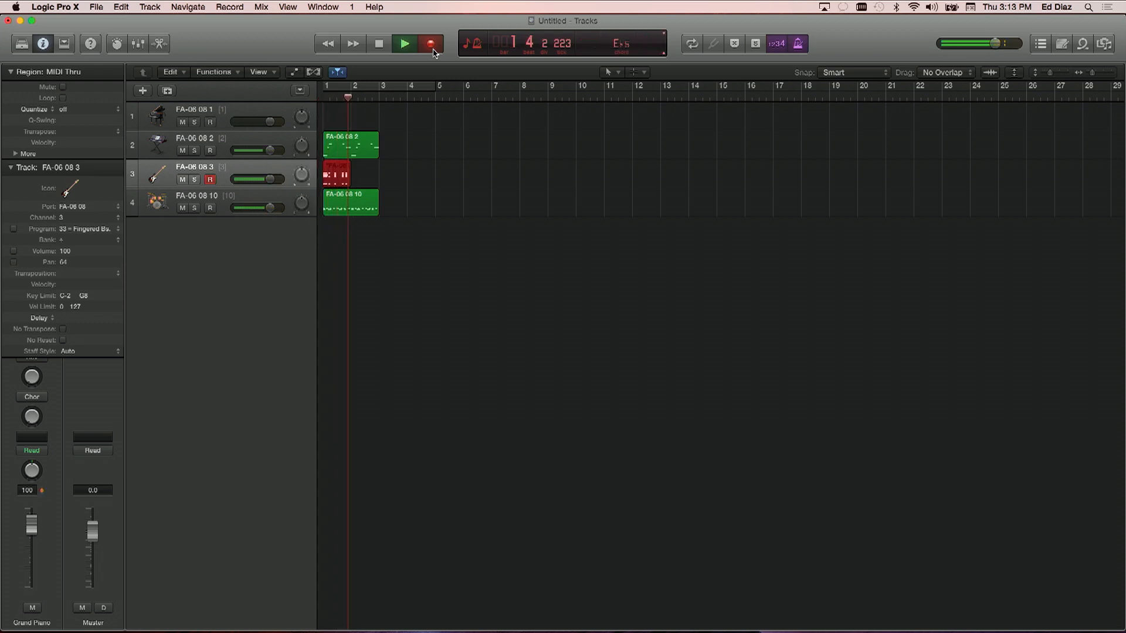